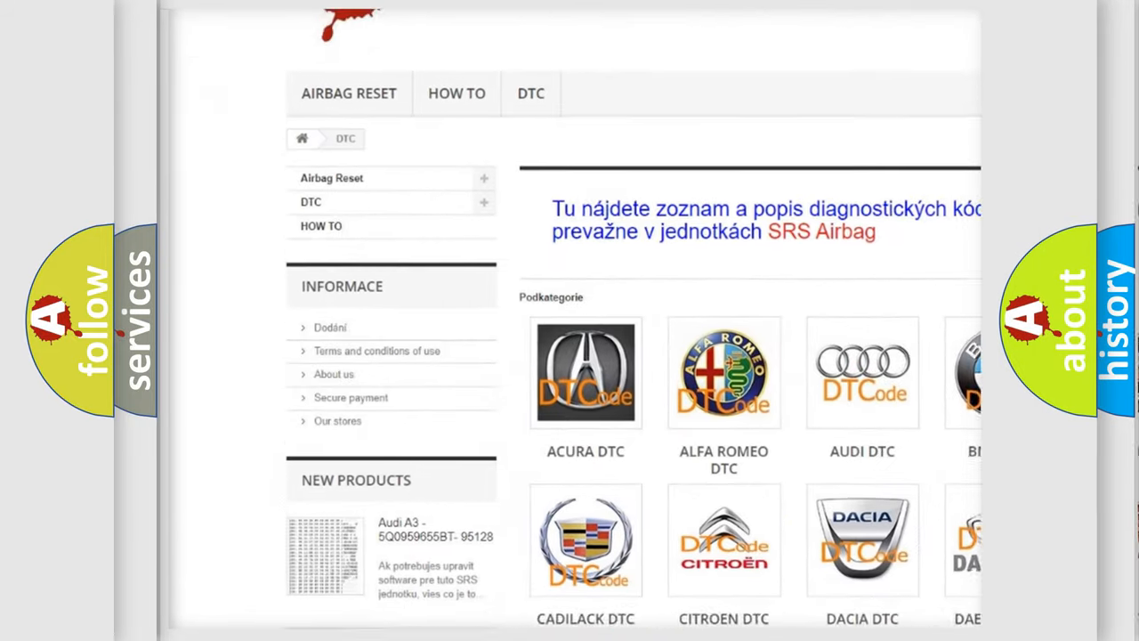
{"action": "scroll", "scroll_direction": "down", "scroll_amount": 3}
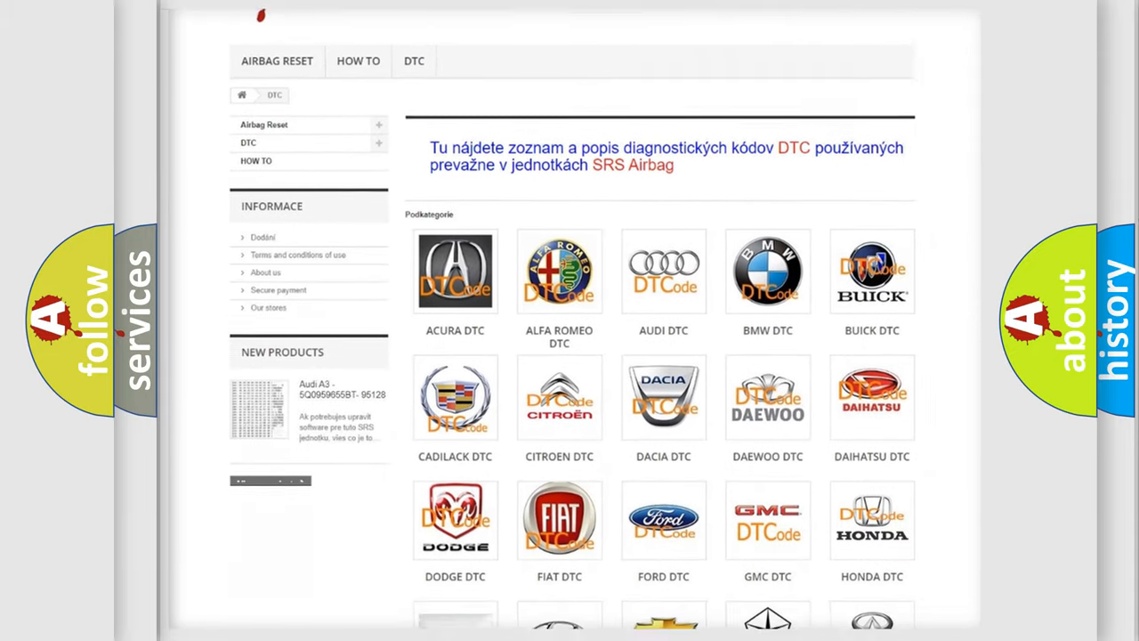
{"action": "scroll", "scroll_direction": "down", "scroll_amount": 3}
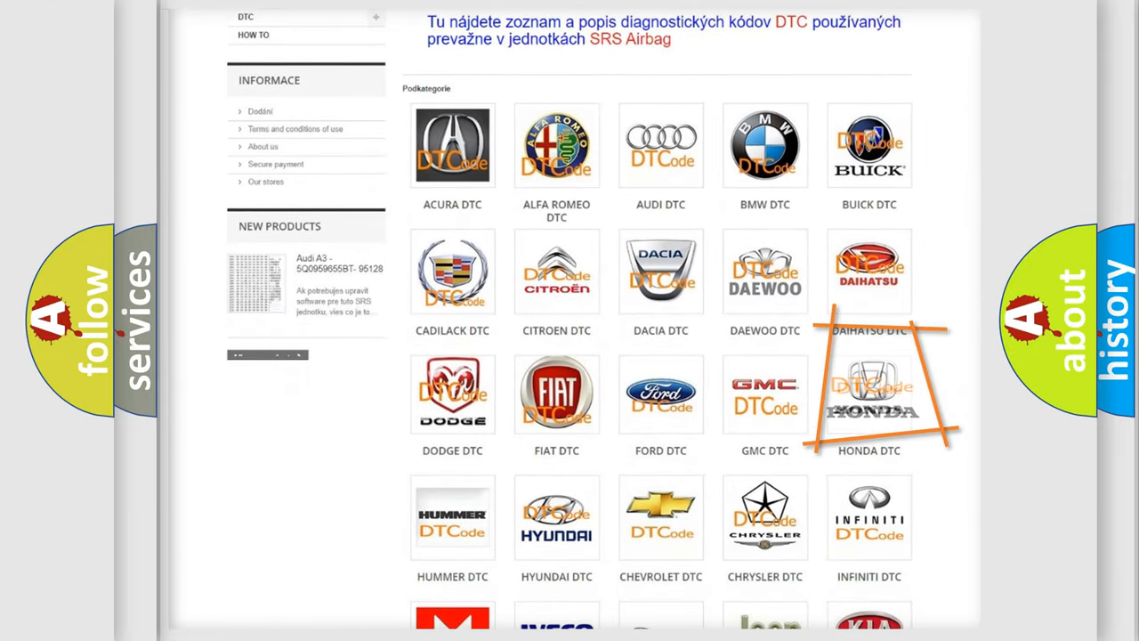